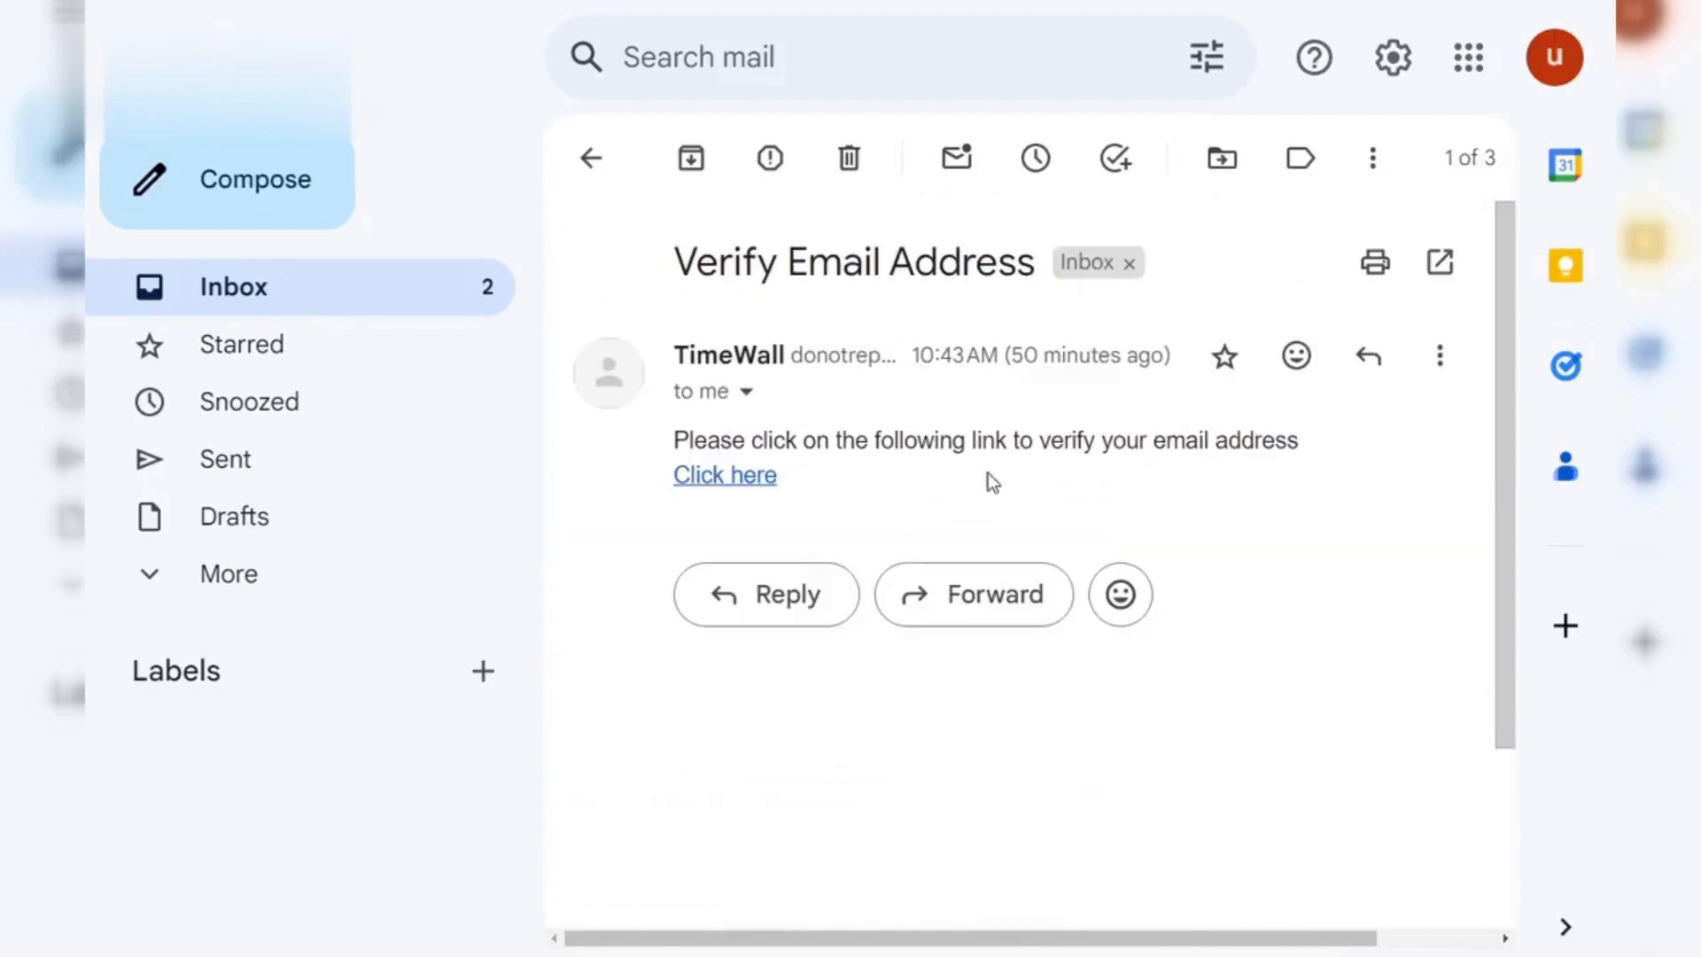
{"action": "left_click", "coordinate": [724, 474]}
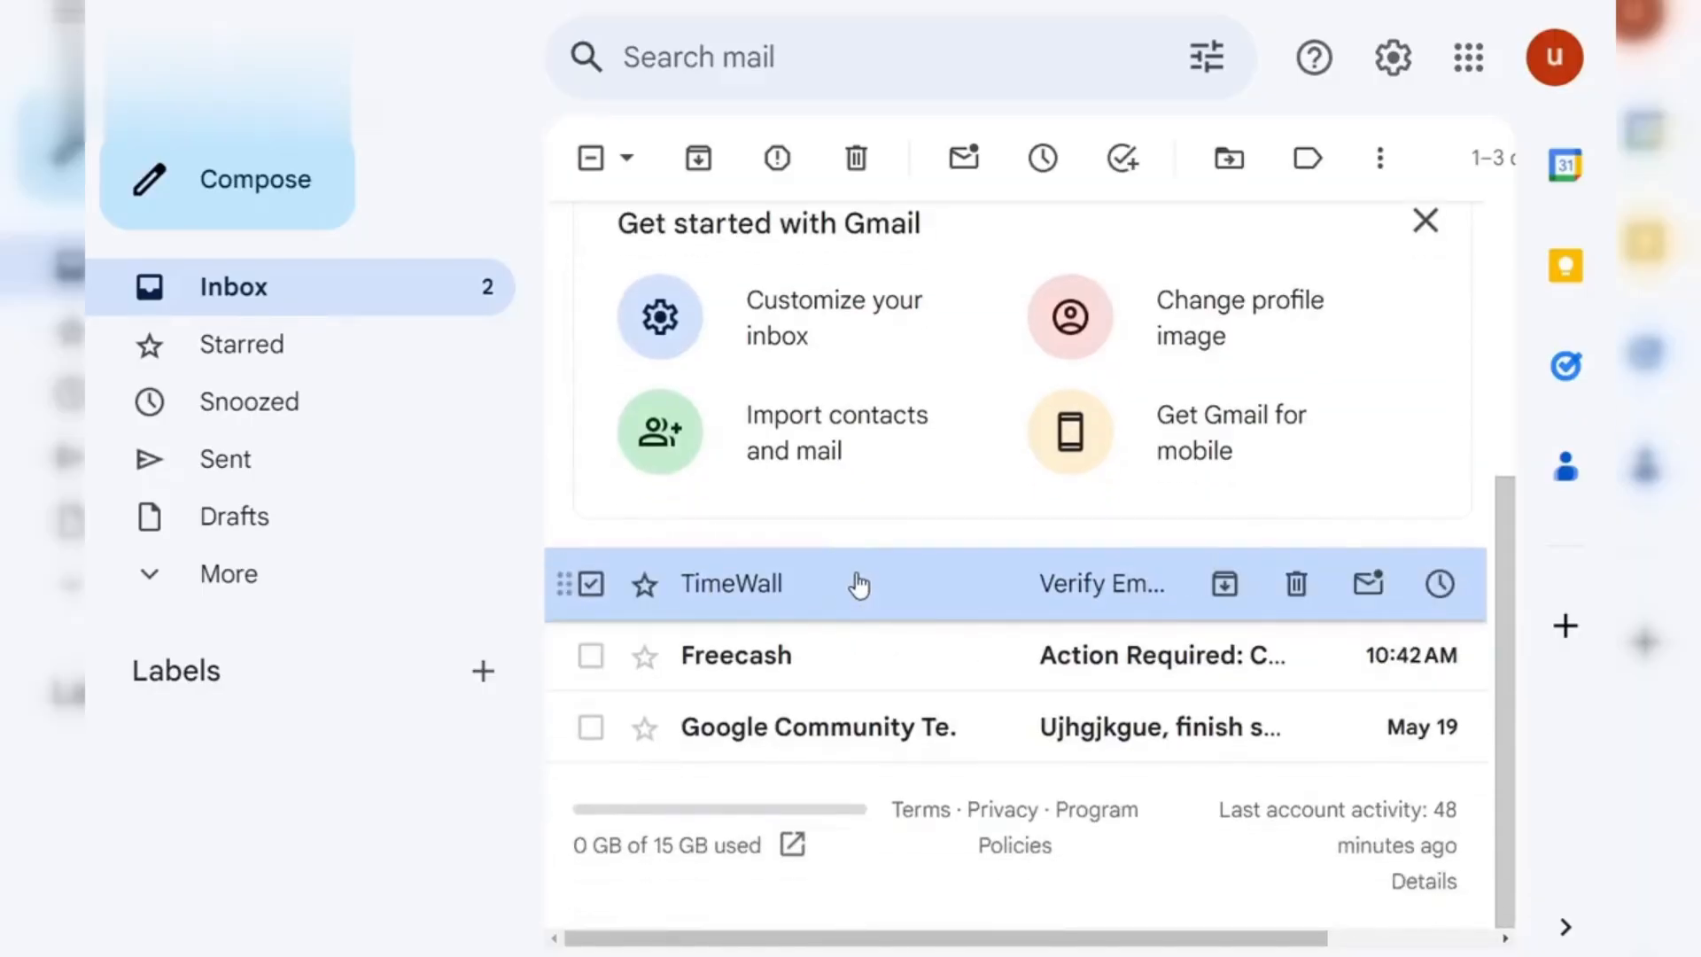
{"action": "left_click", "coordinate": [733, 584]}
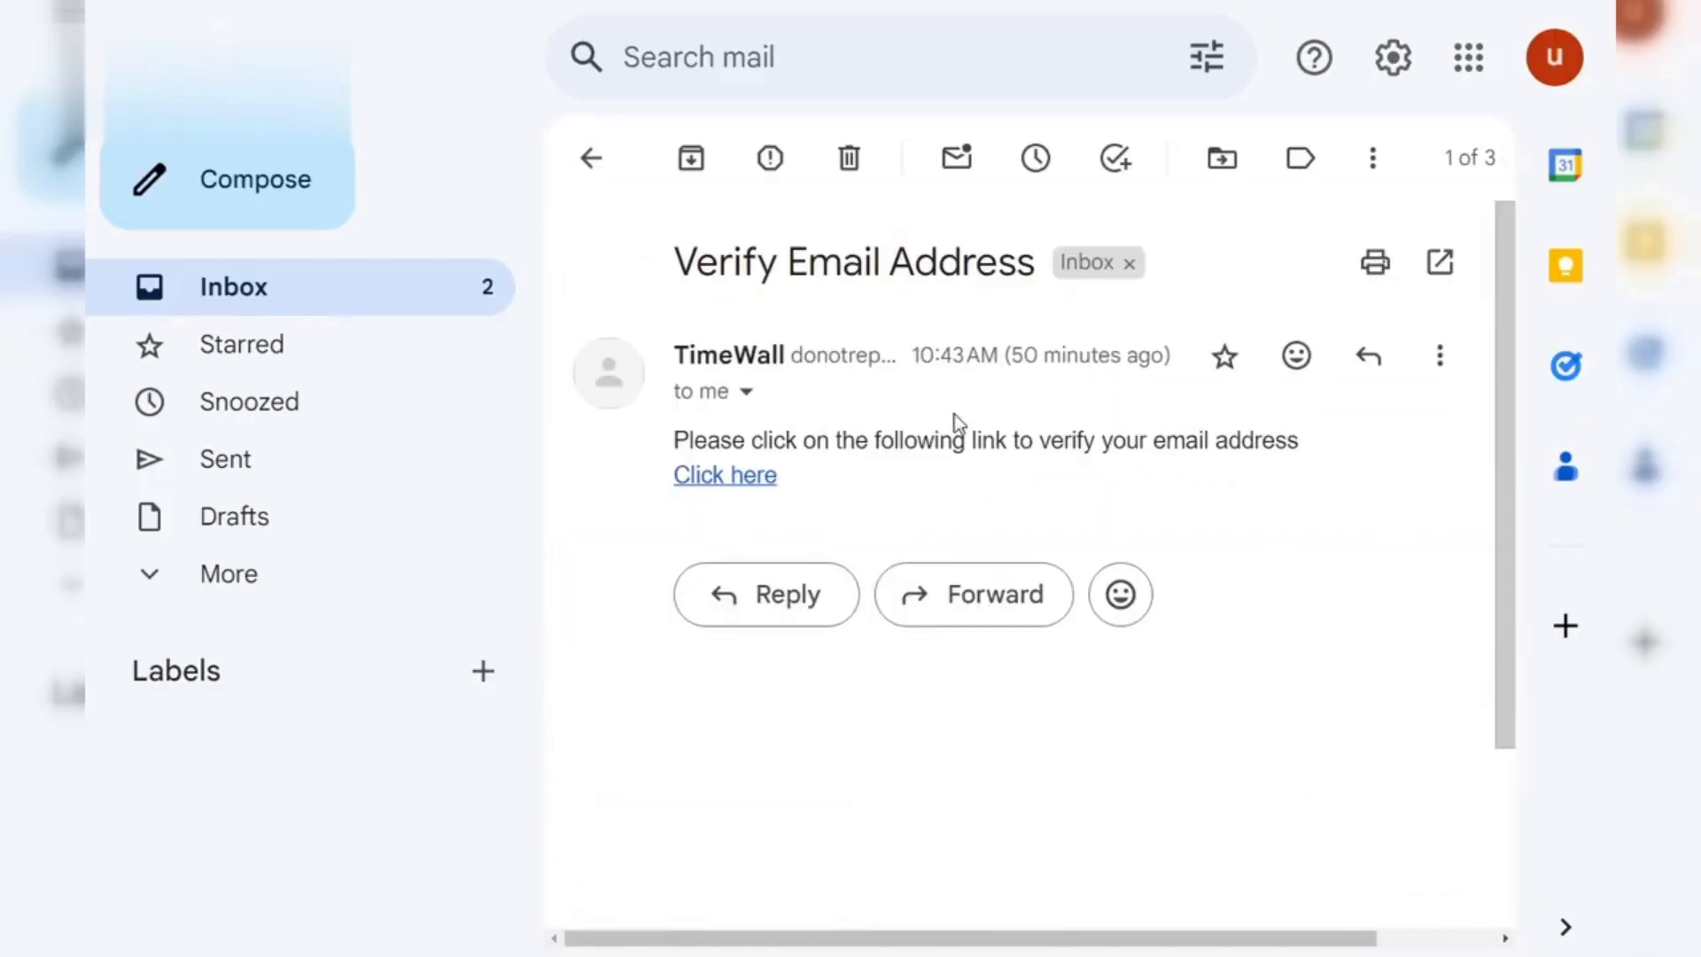
{"action": "left_click", "coordinate": [724, 474]}
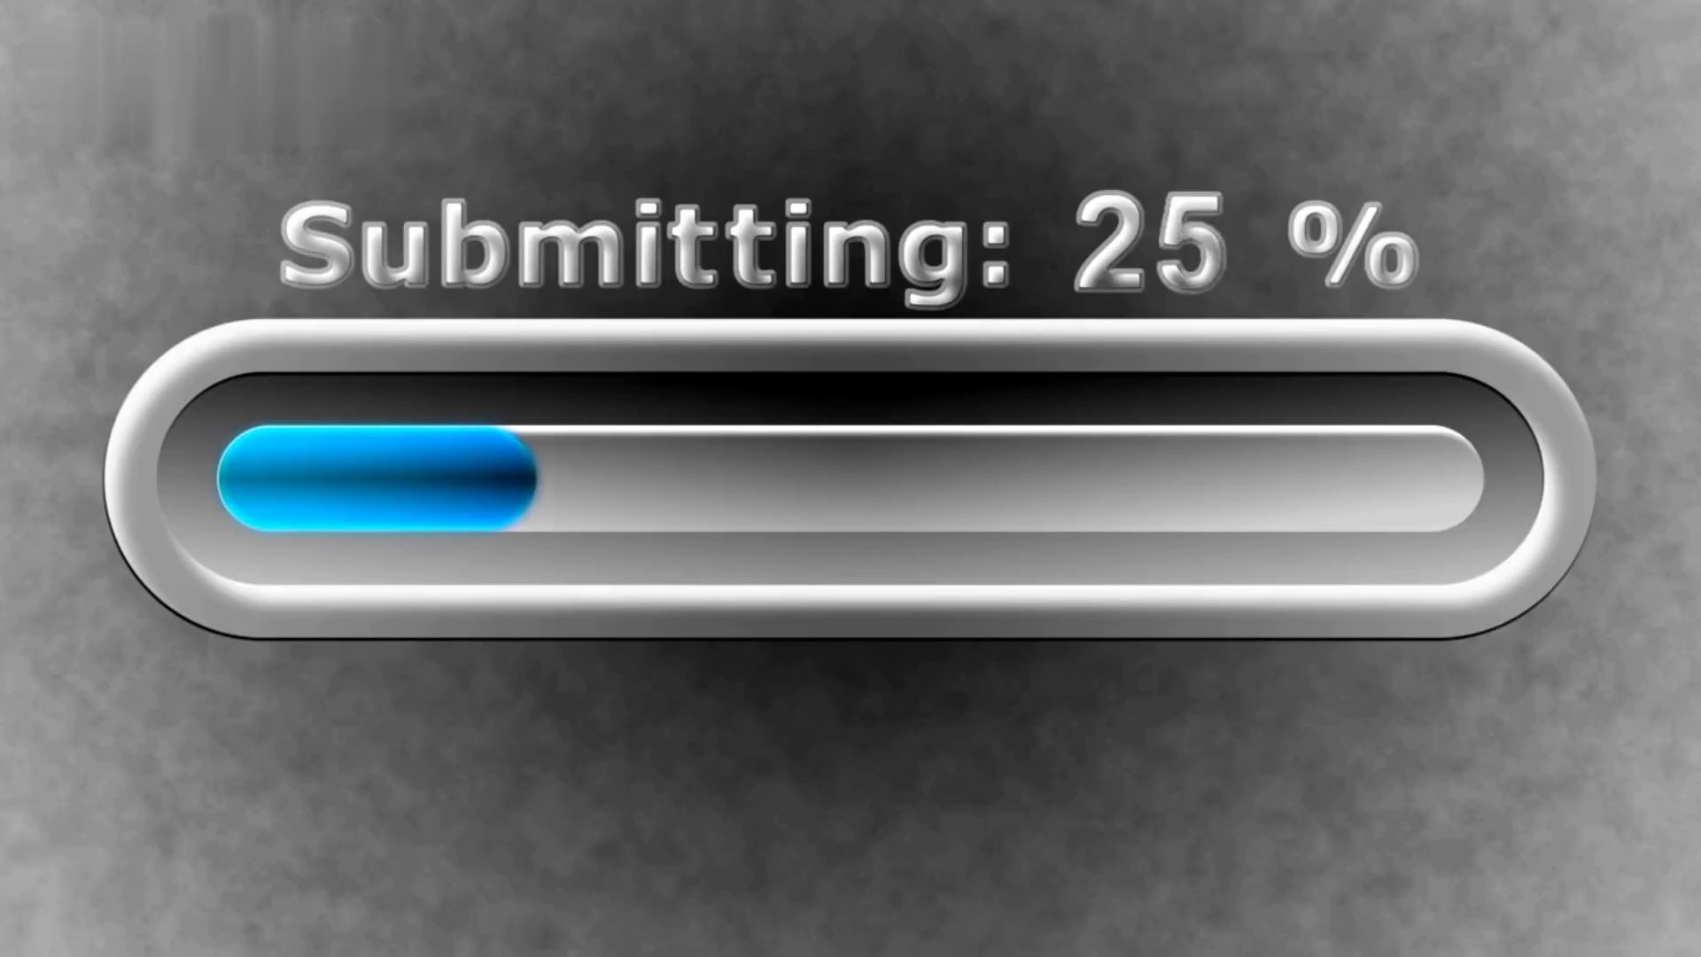